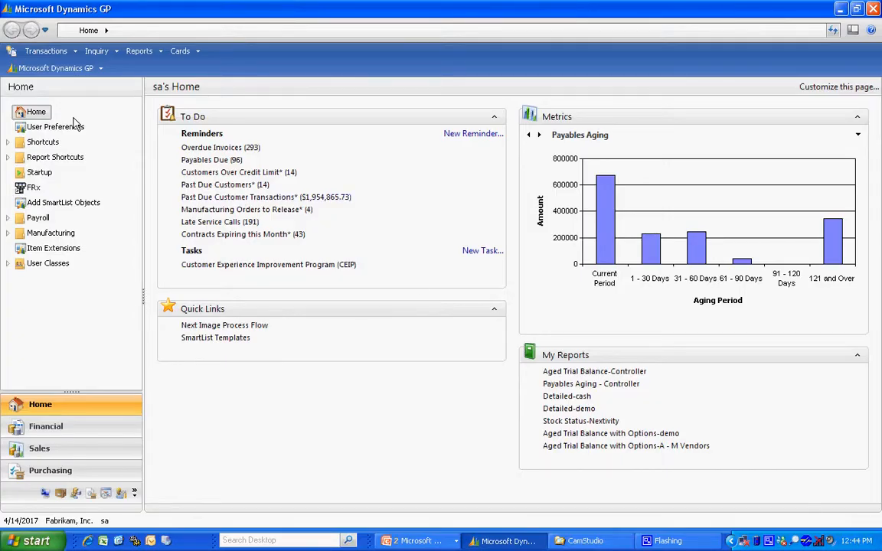
Create a new RMA with type Advanced Cross-Ship (CROSS) and look up reason code UNK.
click(45, 50)
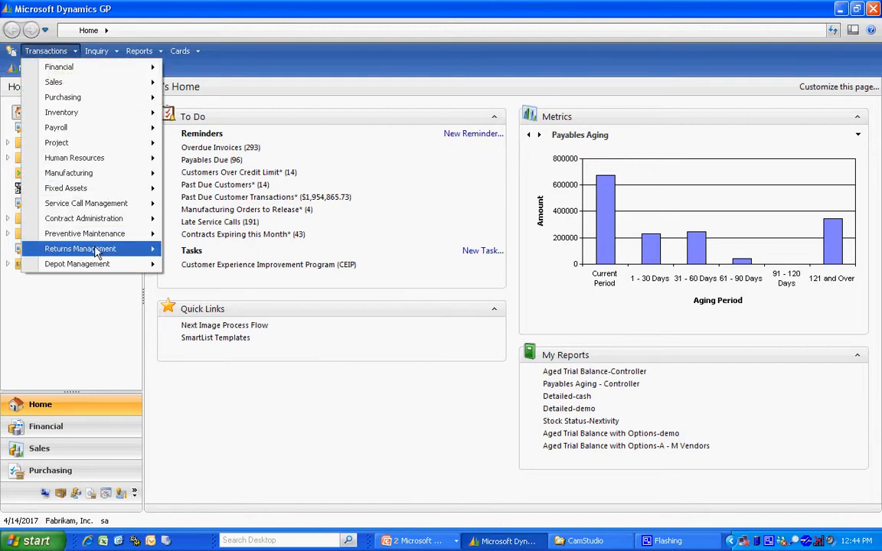
click(192, 276)
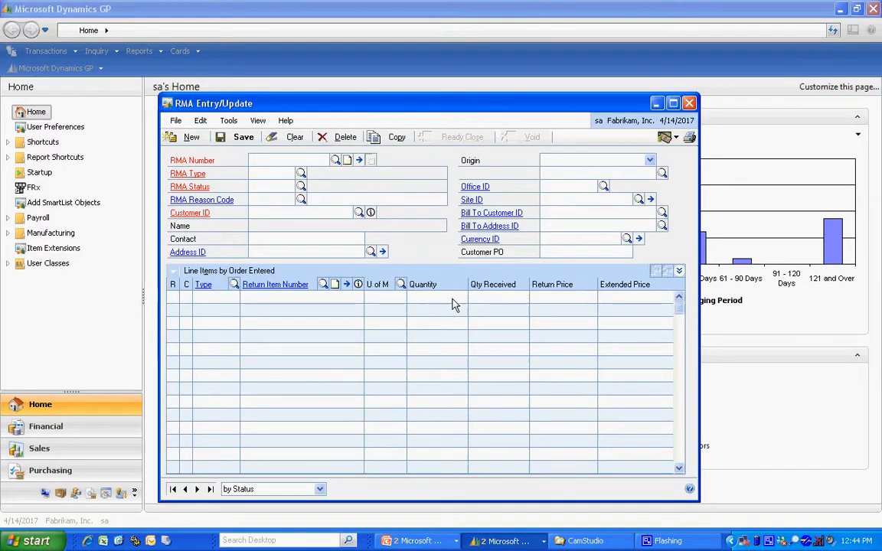
click(191, 137)
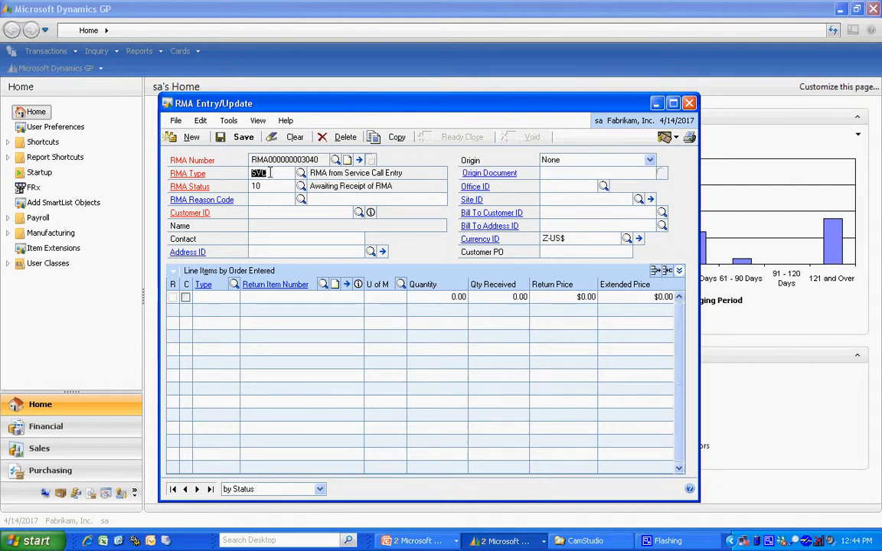
click(302, 173)
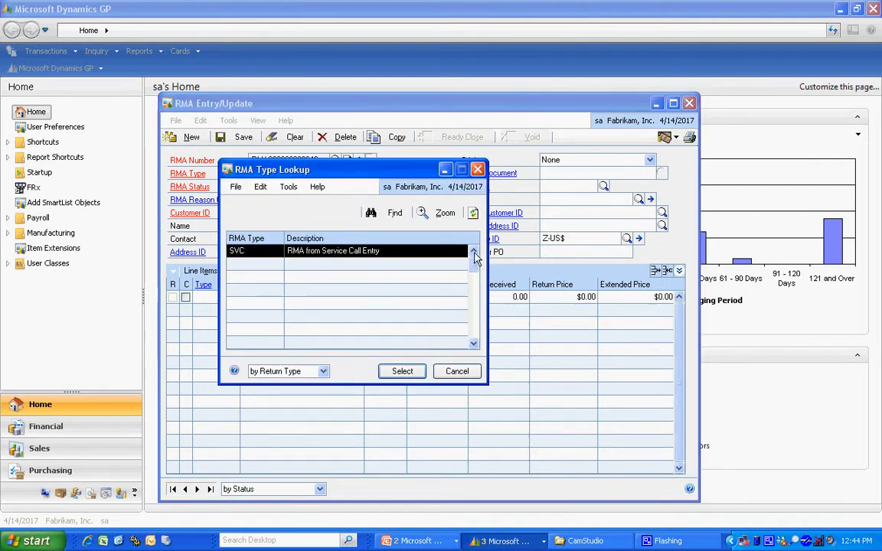
click(473, 253)
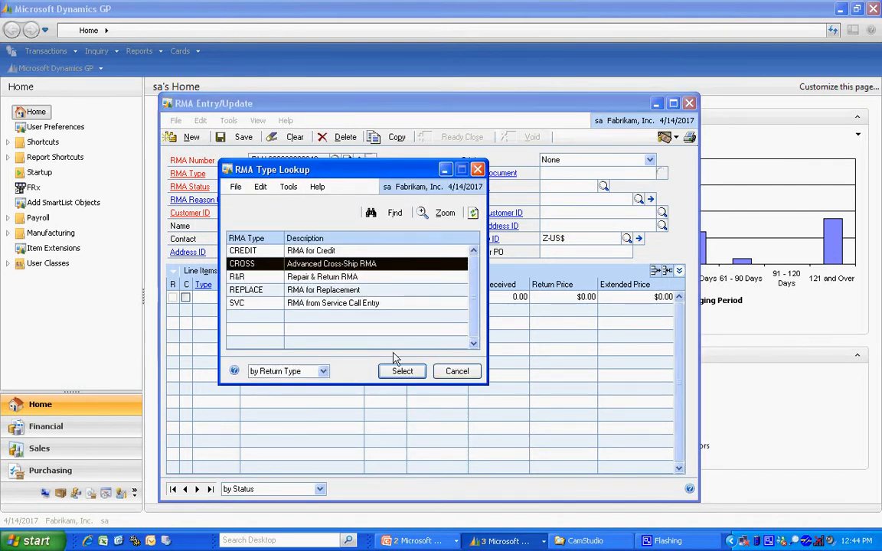
click(402, 372)
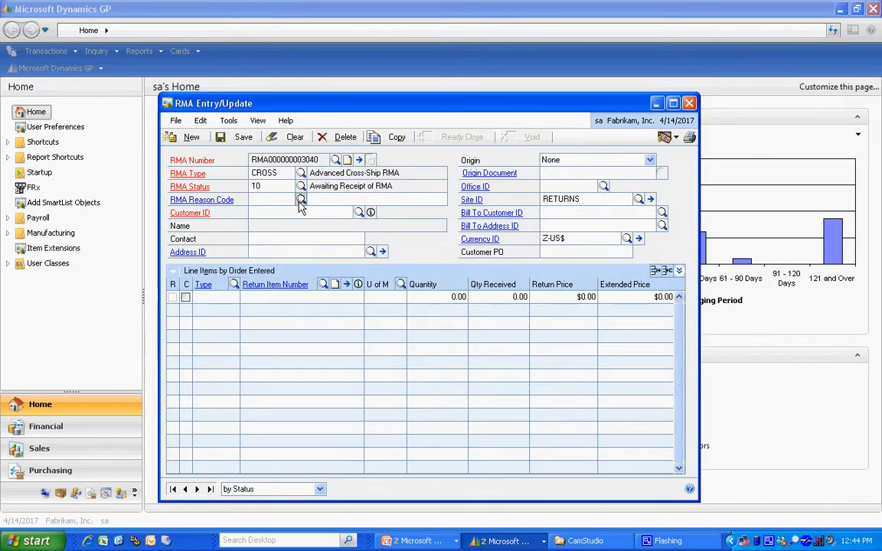
click(301, 199)
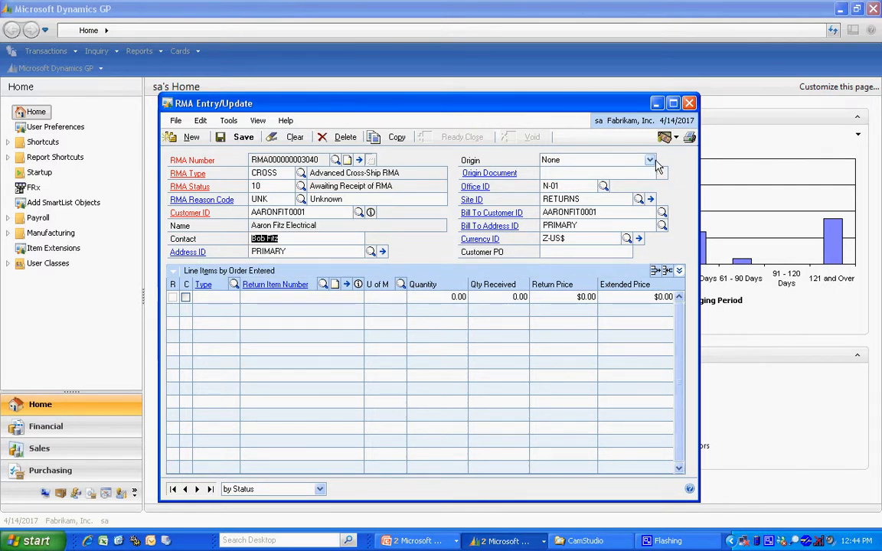
Set the RMA origin to Sales Invoice, save, and select invoice STDINV2388.
click(650, 159)
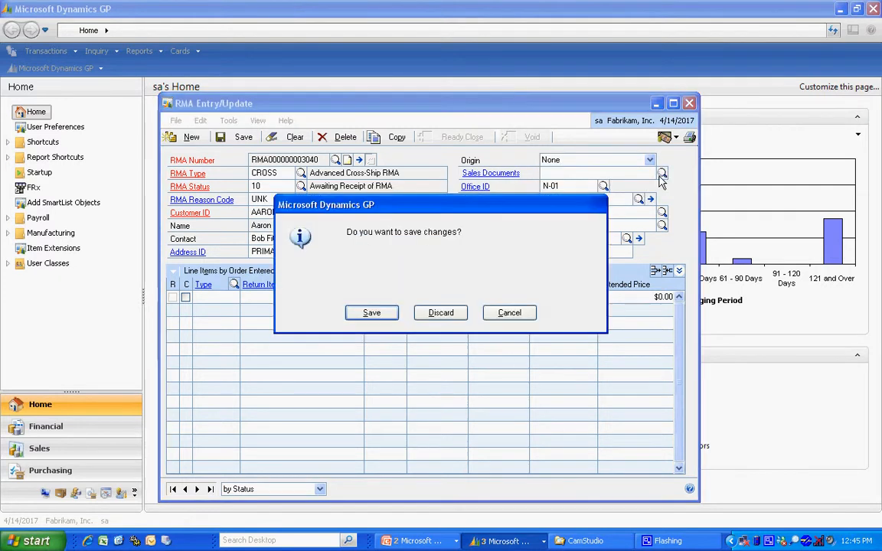
click(440, 312)
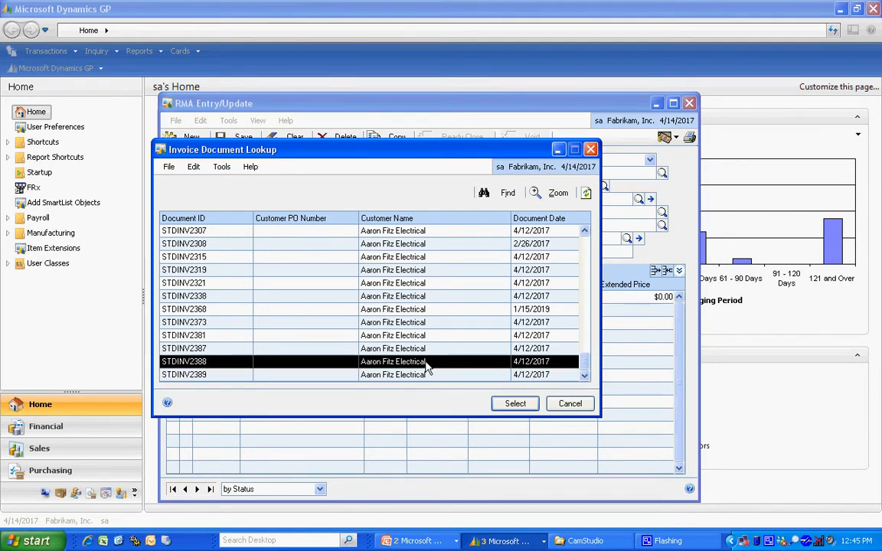
click(516, 404)
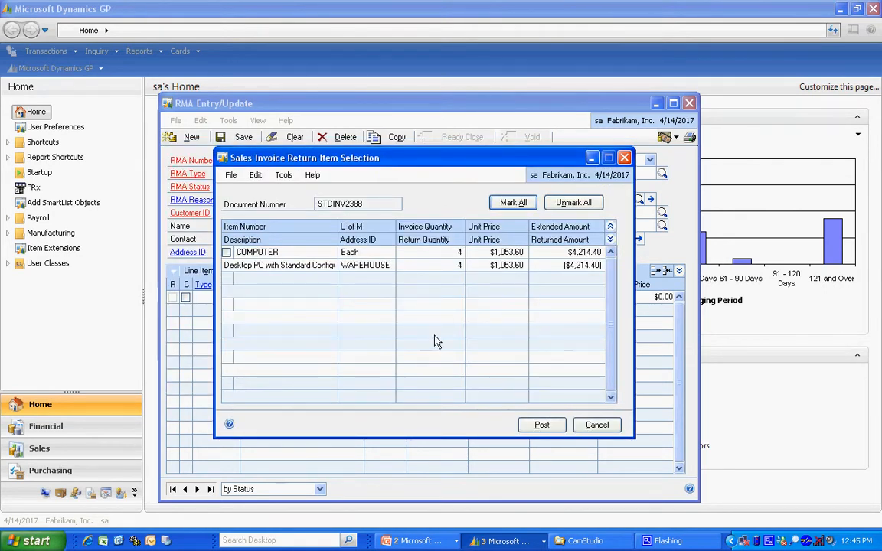
Return one COMPUTER with serial DTP2009-00022 as an RMA line.
click(227, 252)
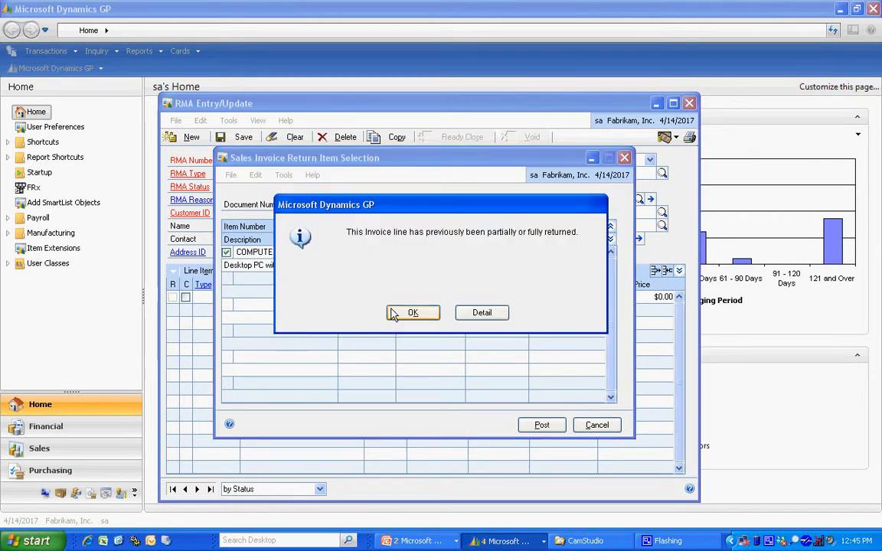
click(412, 313)
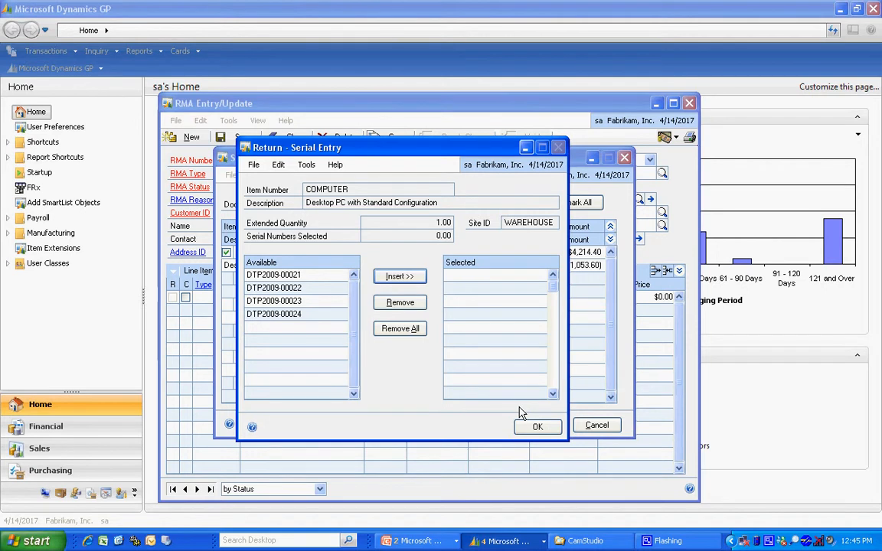
click(399, 276)
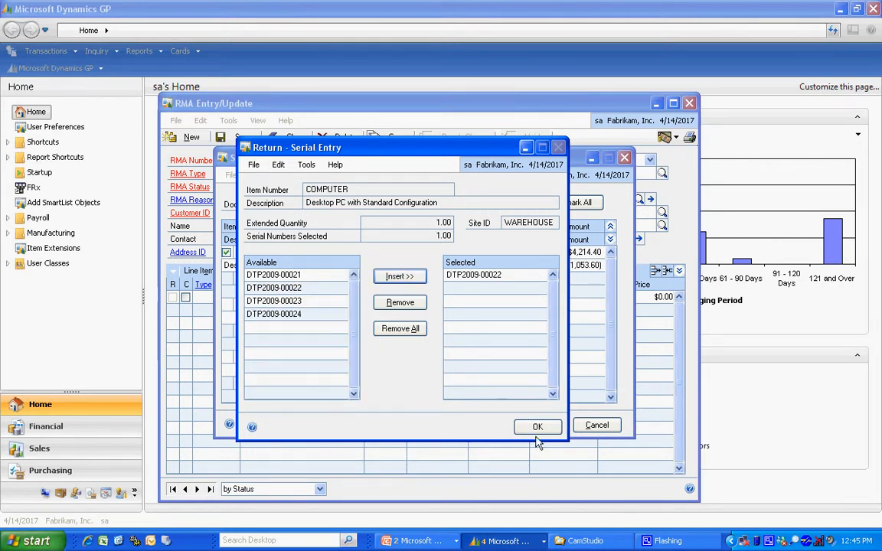
click(538, 426)
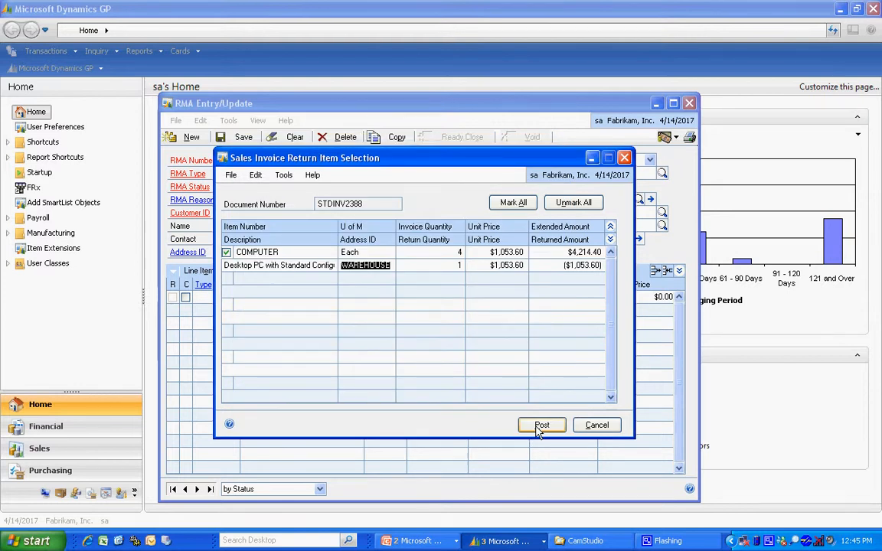
click(542, 425)
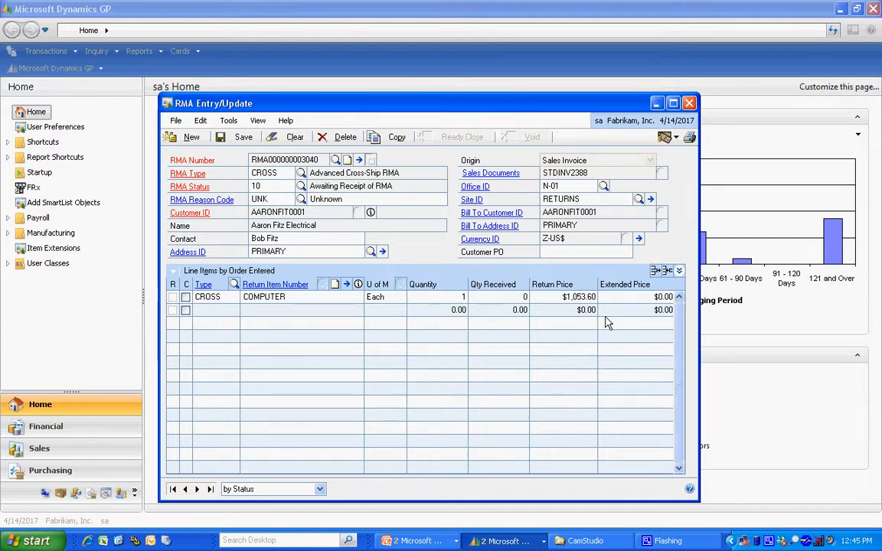
Expand the COMPUTER line and review replacement order RMA002015 for $1,053.60 from WAREHOUSE.
click(679, 271)
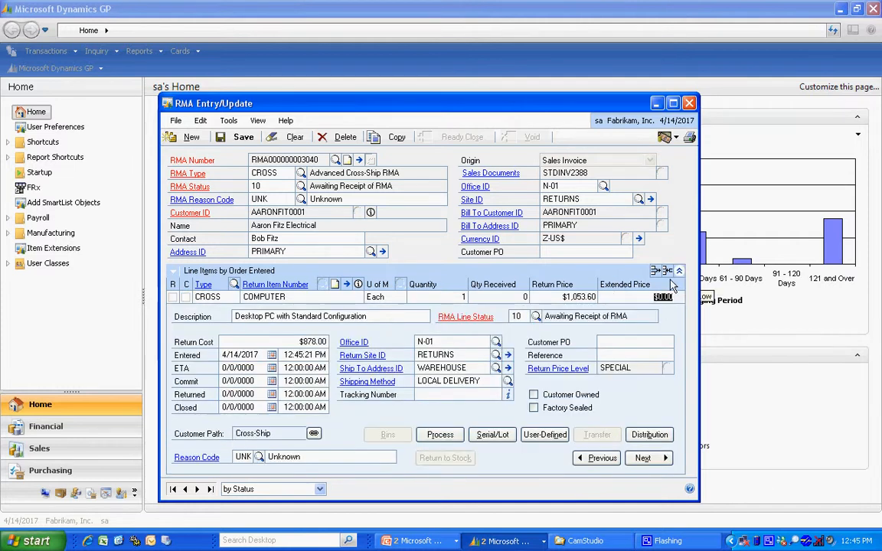
mouse_move(353, 442)
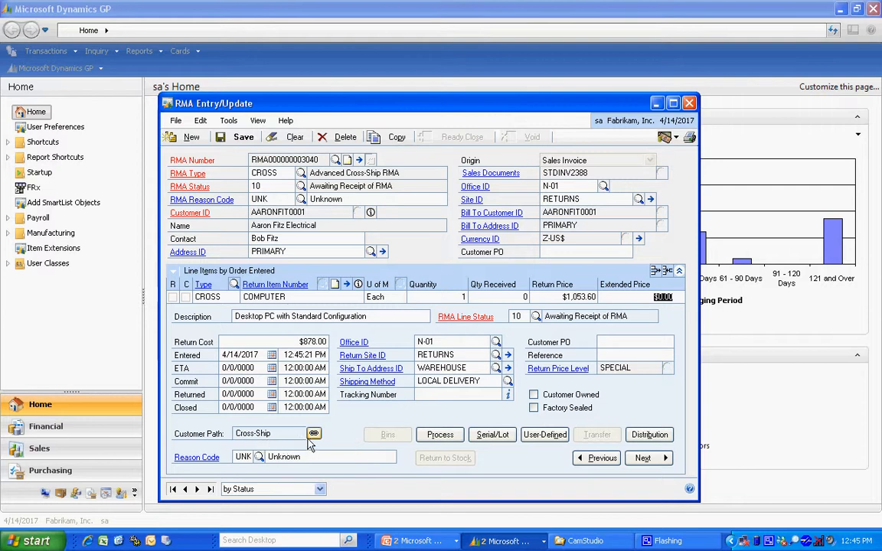
click(314, 433)
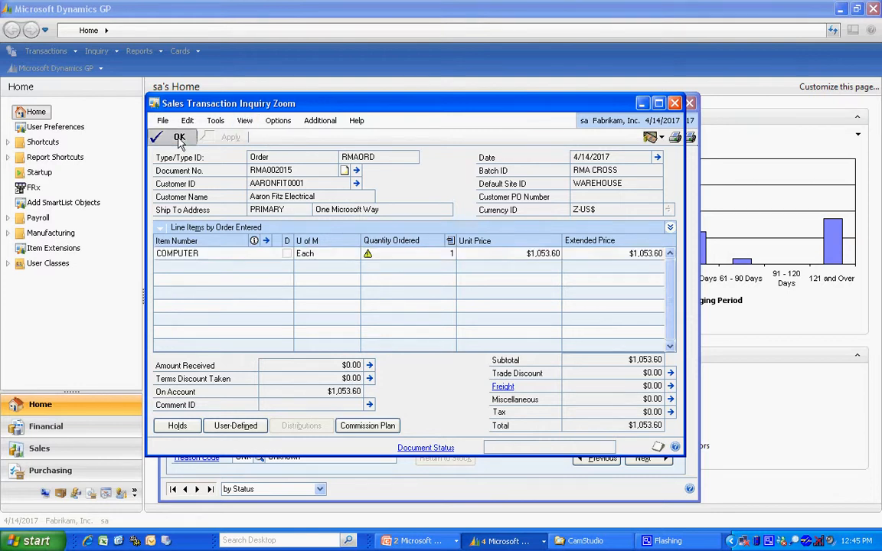
click(178, 137)
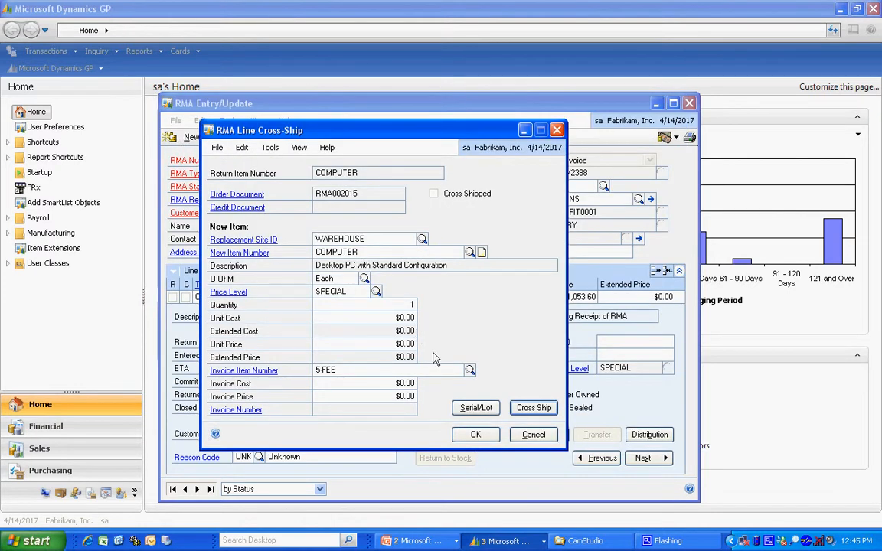
click(476, 435)
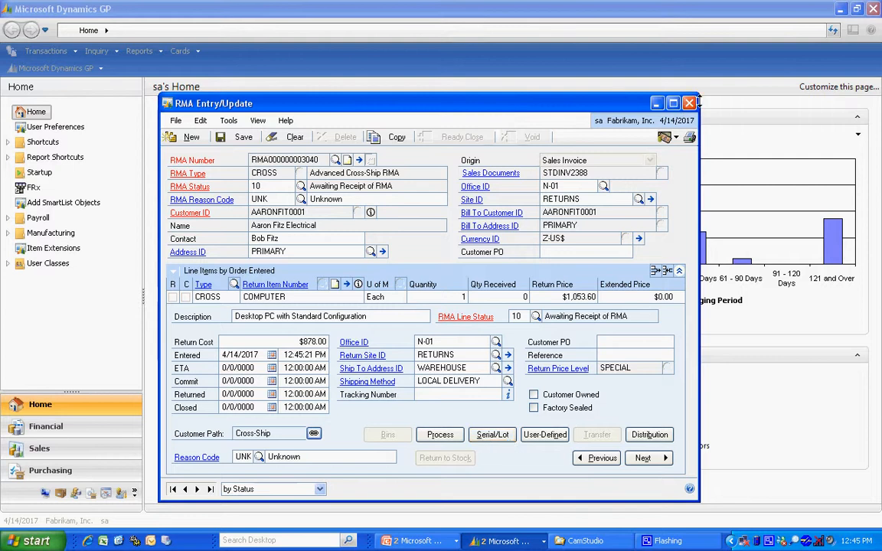
click(688, 103)
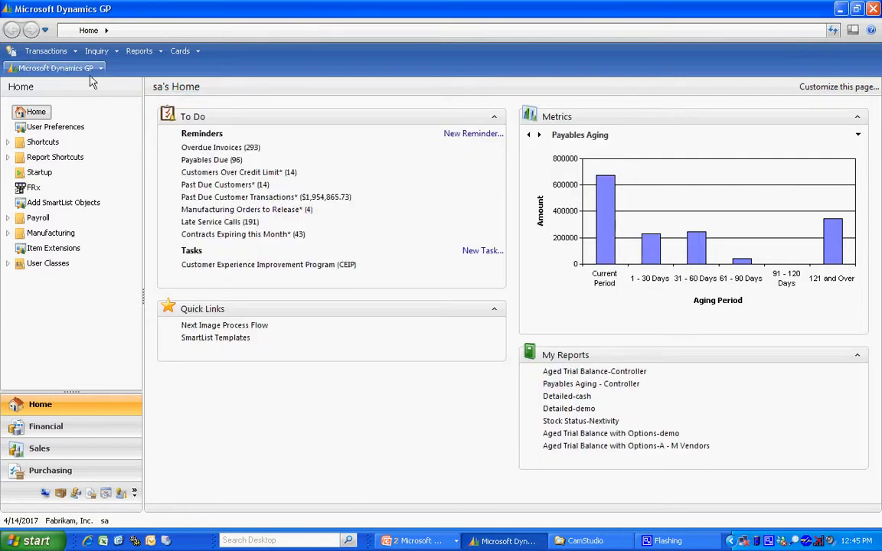
click(45, 51)
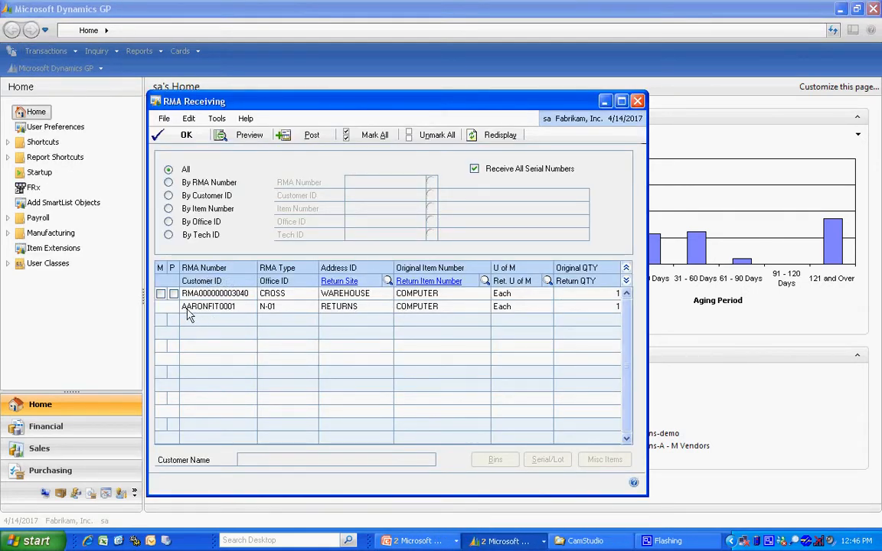
click(161, 293)
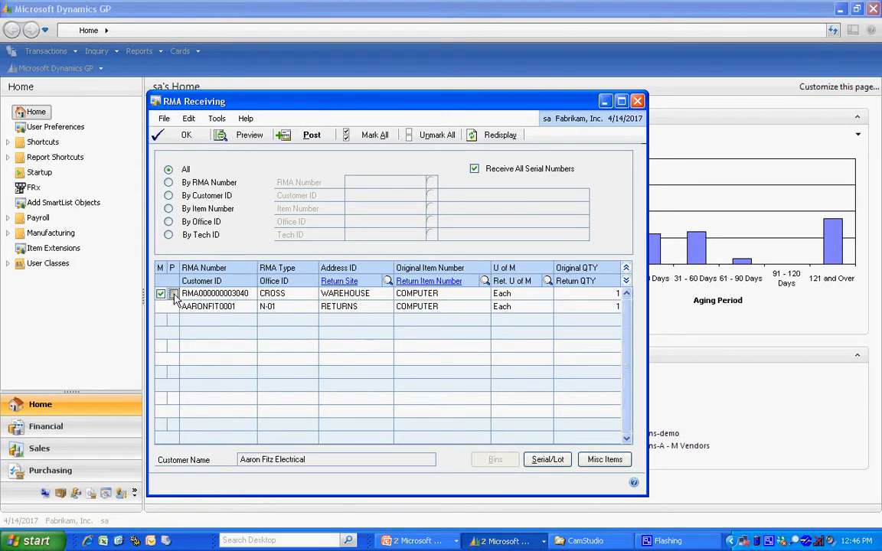
click(173, 293)
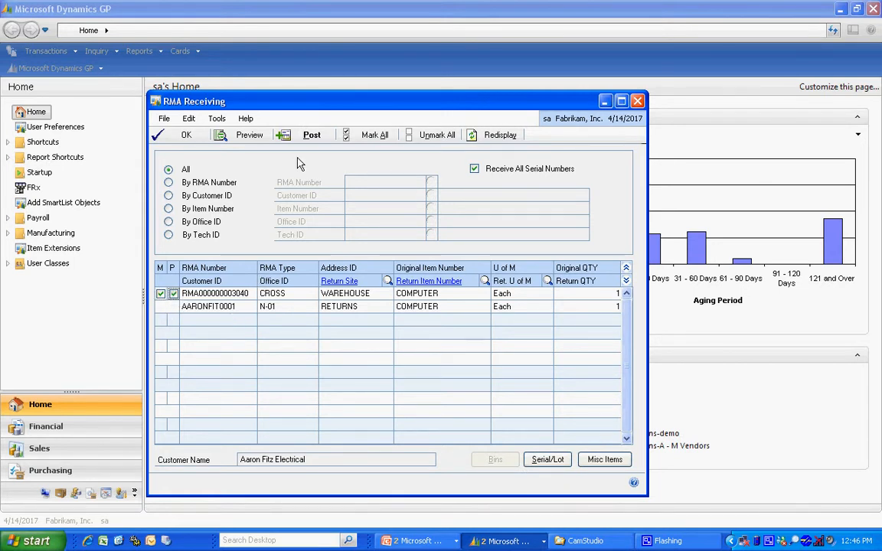
click(311, 134)
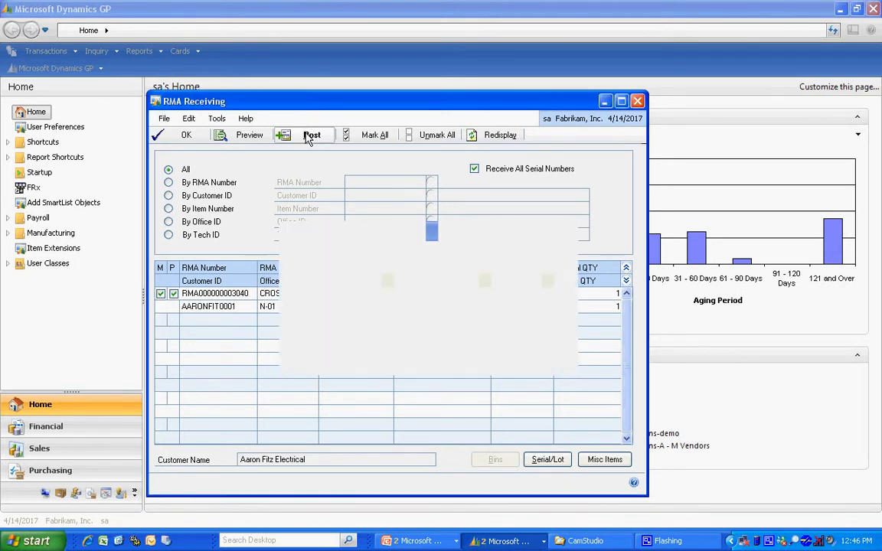
click(312, 135)
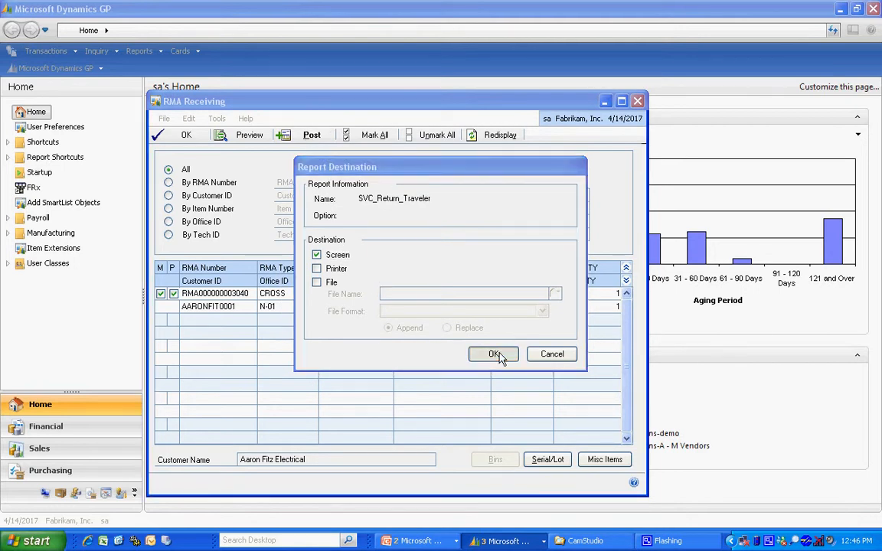
click(493, 353)
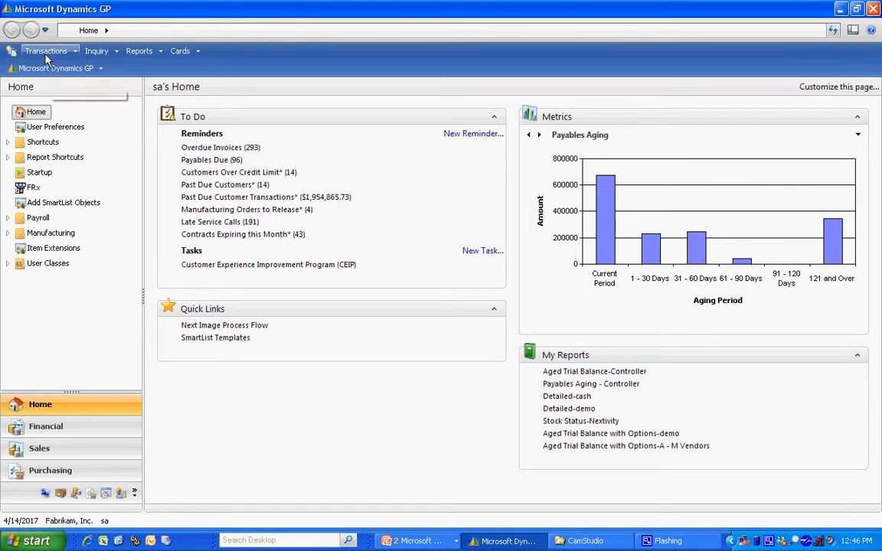
click(46, 51)
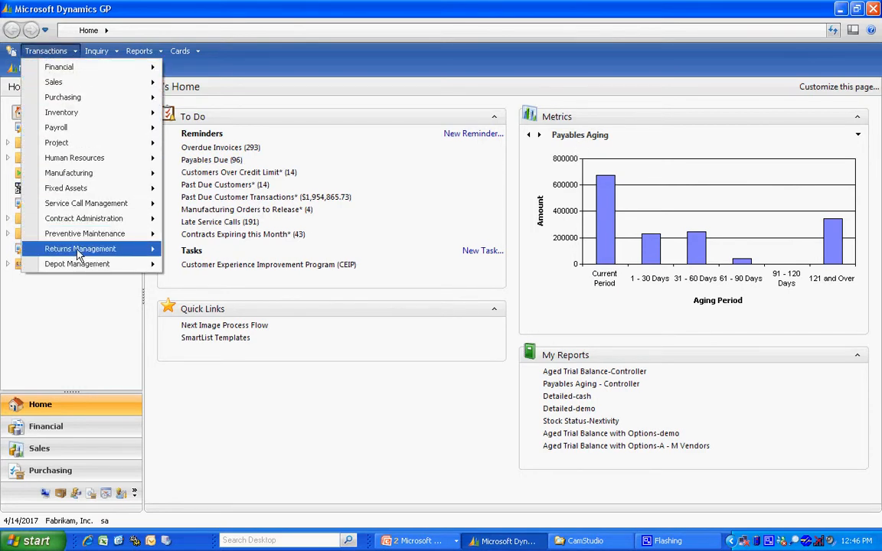
click(80, 249)
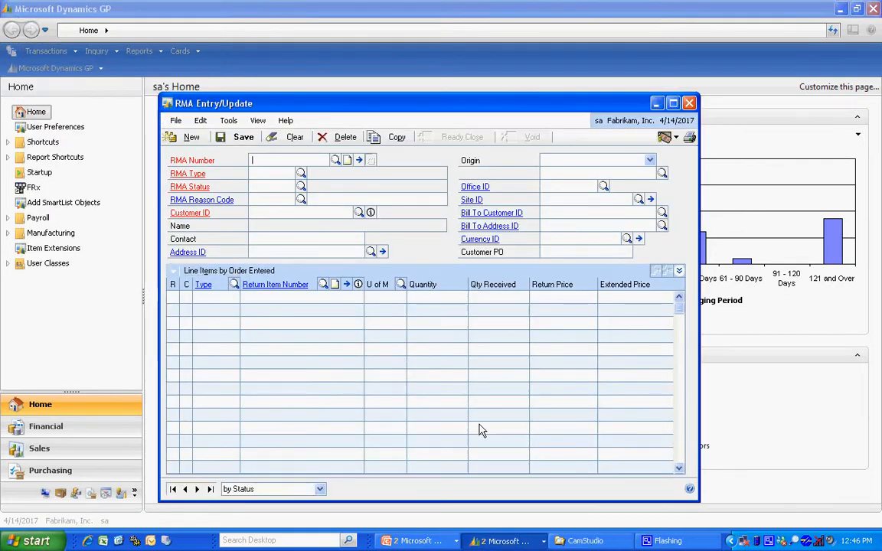
click(335, 160)
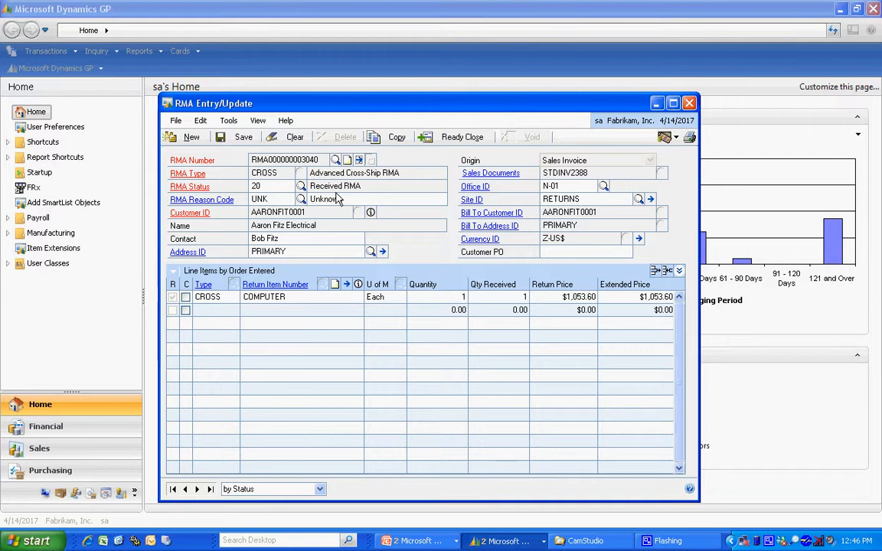
click(679, 270)
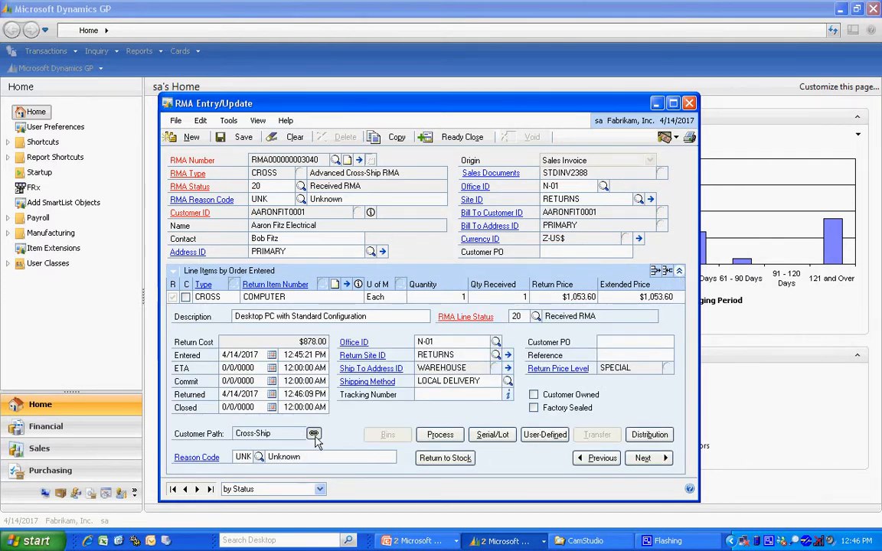
click(314, 433)
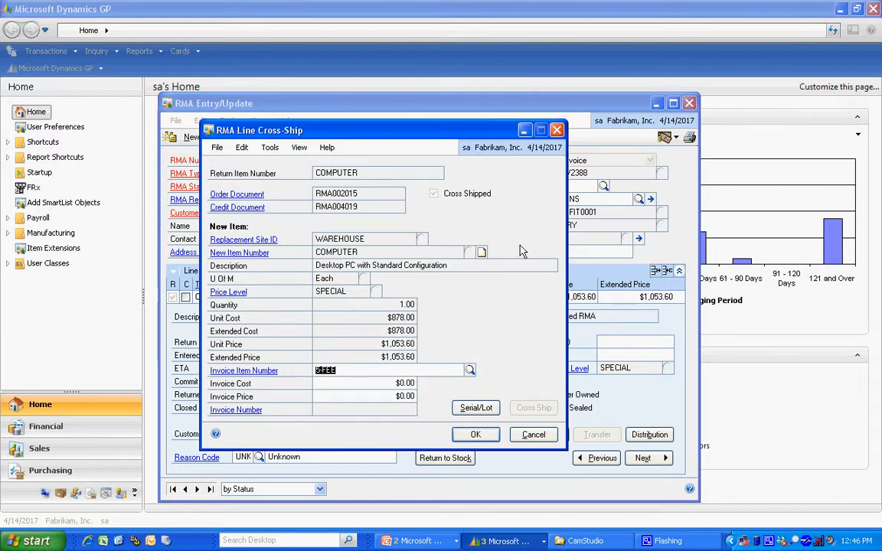
mouse_move(245, 212)
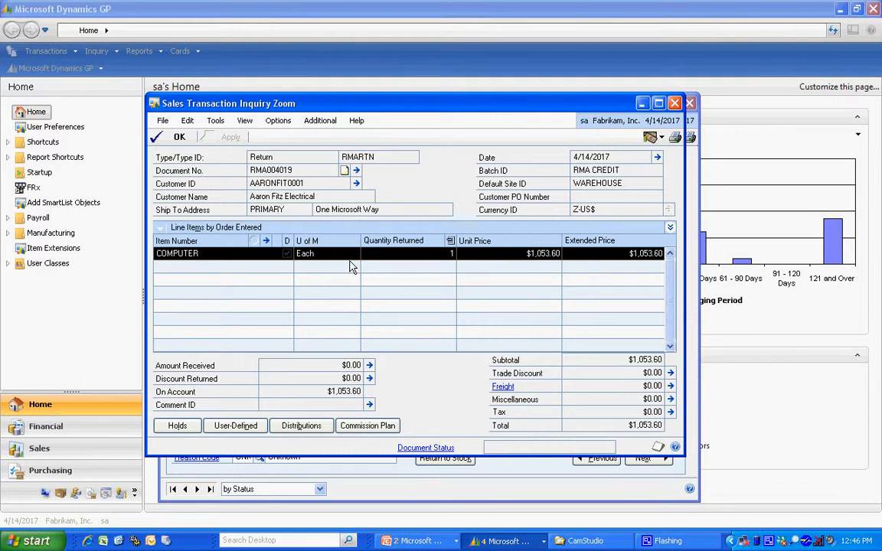
mouse_move(351, 262)
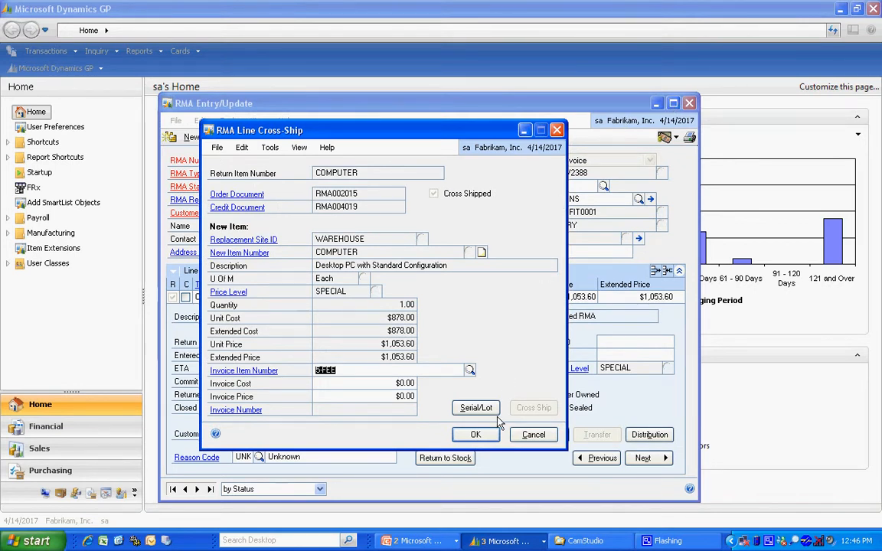
click(475, 434)
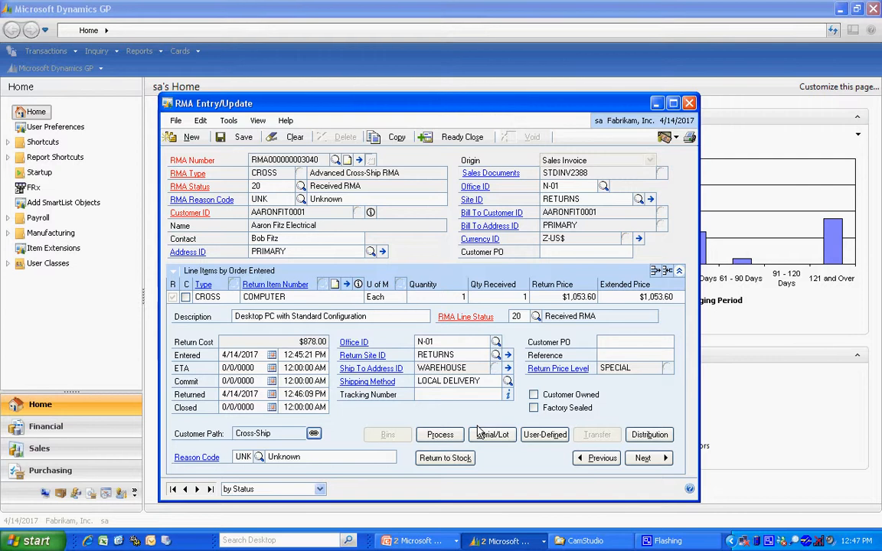
Return the received COMPUTER to stock and mark all RMA lines Ready to Close.
click(439, 434)
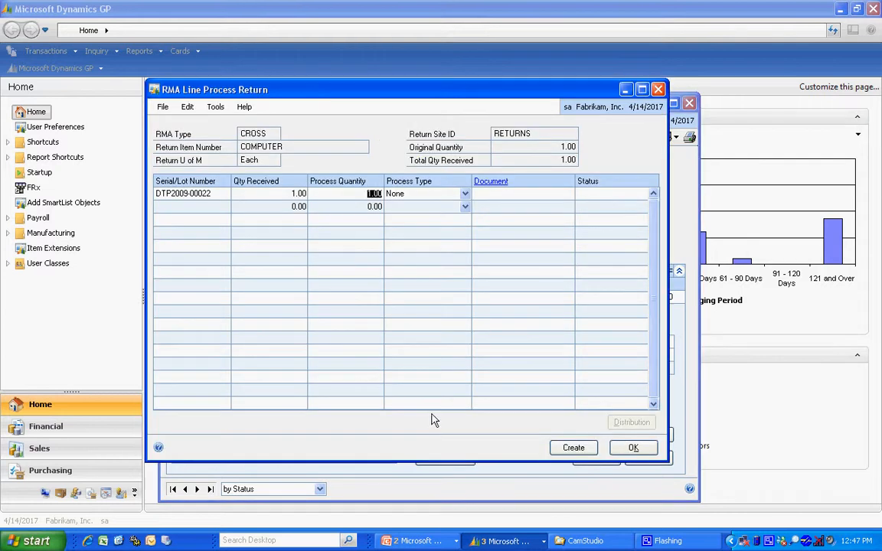
click(464, 193)
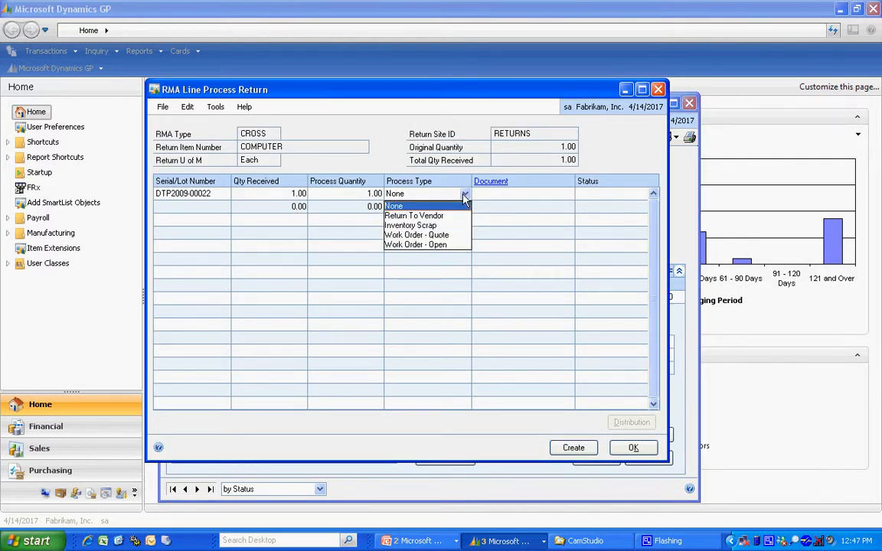
mouse_move(416, 235)
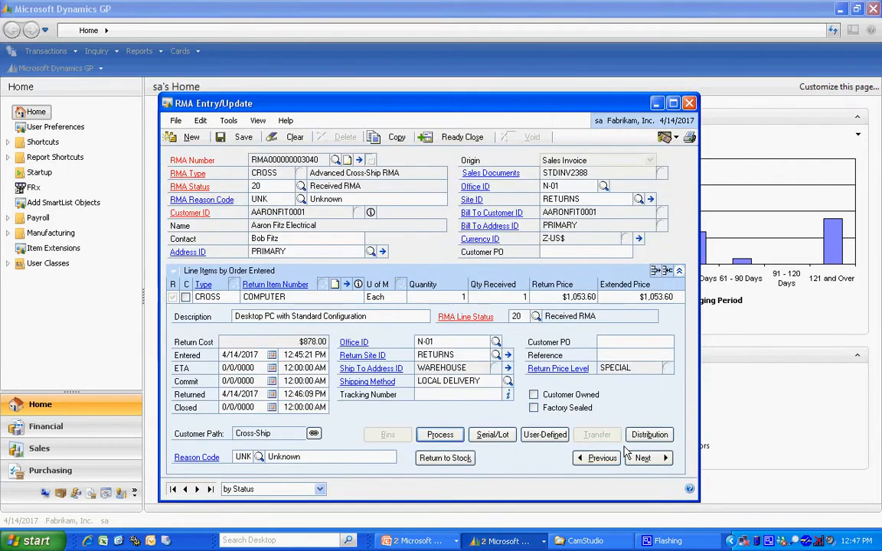
mouse_move(444, 458)
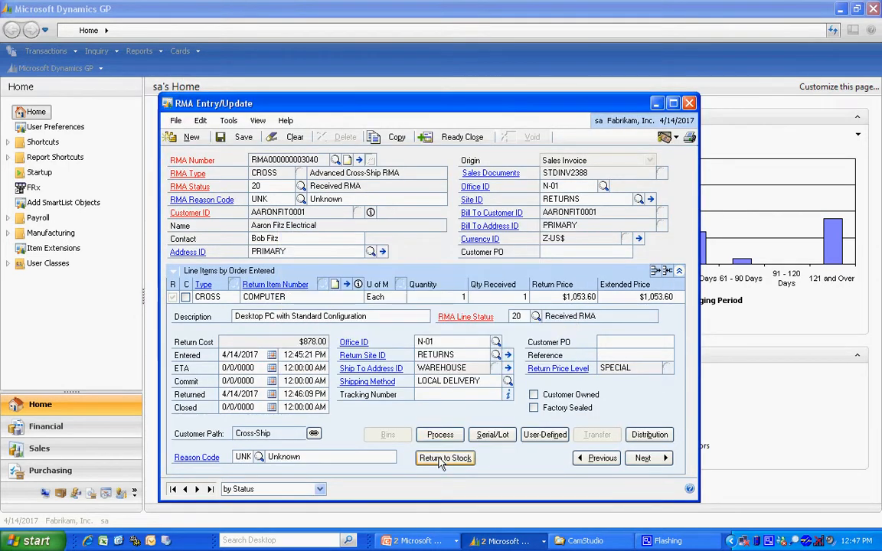
click(445, 458)
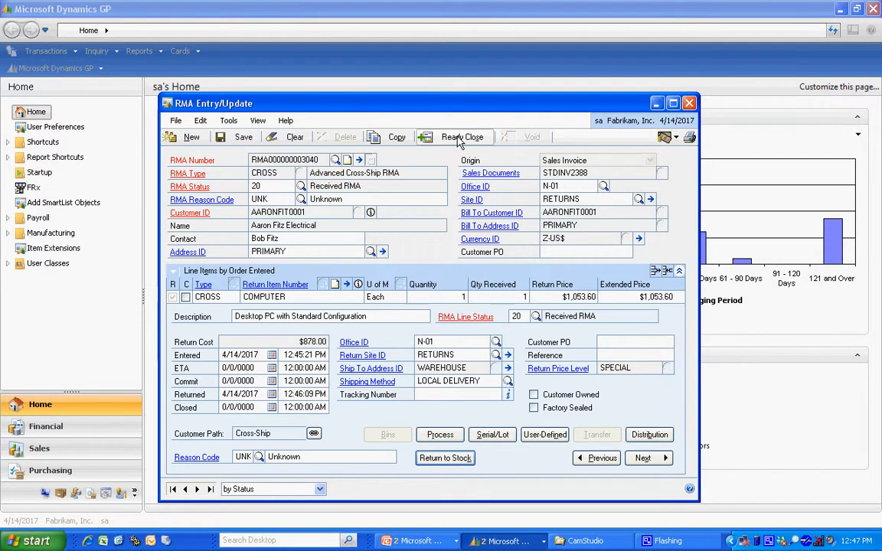
click(462, 137)
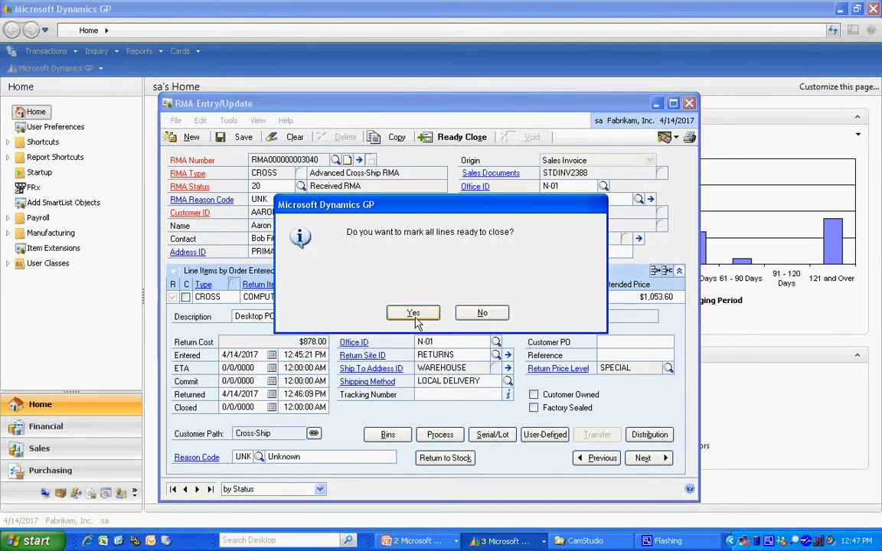
click(412, 312)
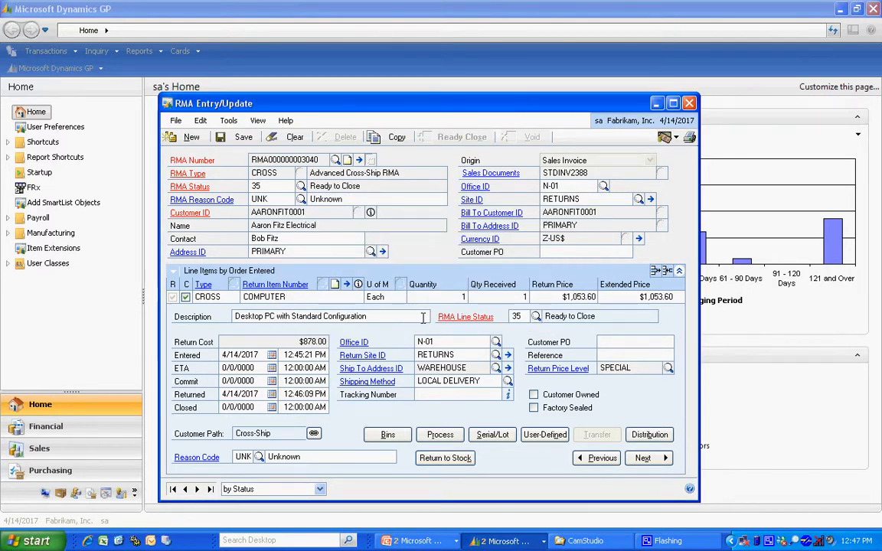